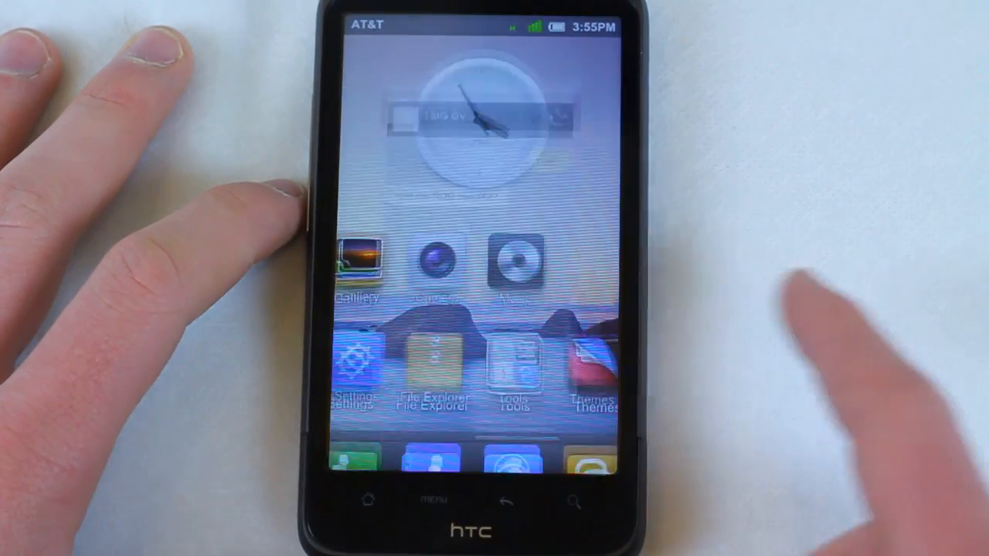
# - Apply the HTC Sense_2.2 theme from the theme collection and confirm with OK
pyautogui.click(593, 363)
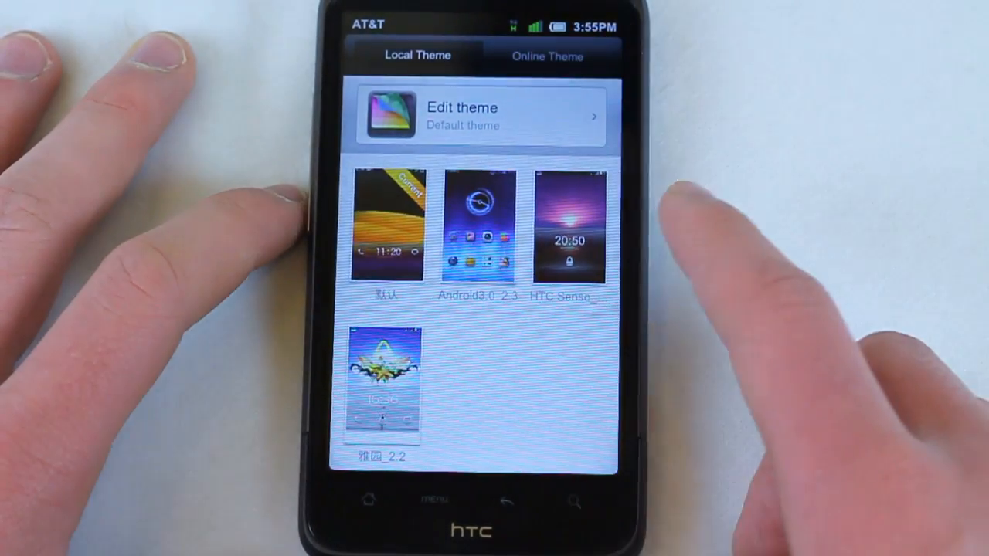
pyautogui.click(547, 55)
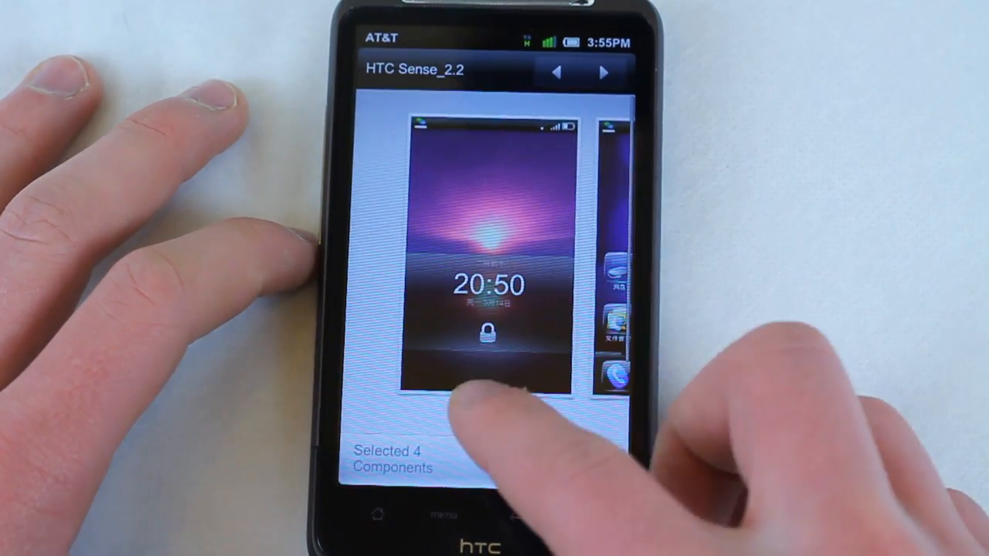
pyautogui.click(541, 462)
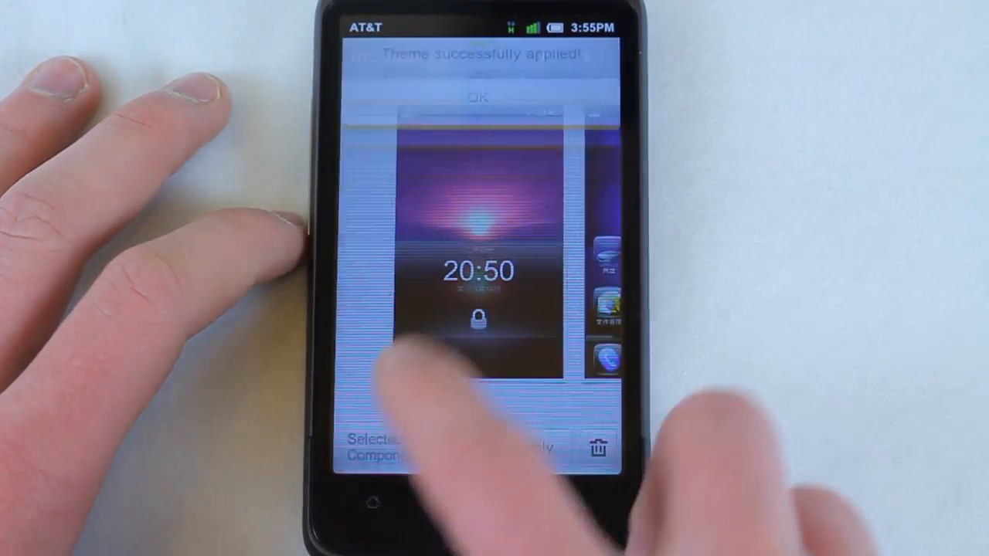
pyautogui.click(479, 96)
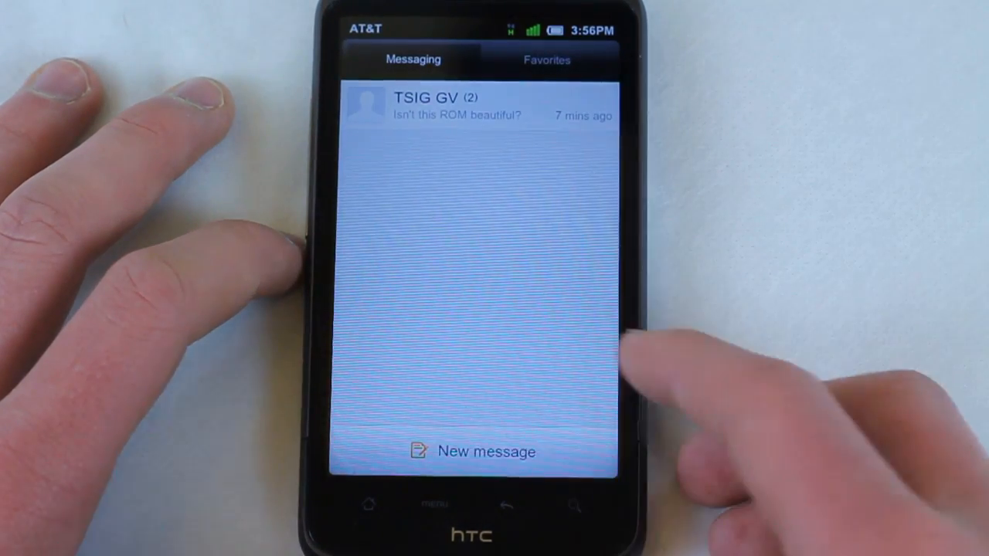
# - Bring up the Messaging conversation list to check the HTC Sense theme's look
pyautogui.click(472, 451)
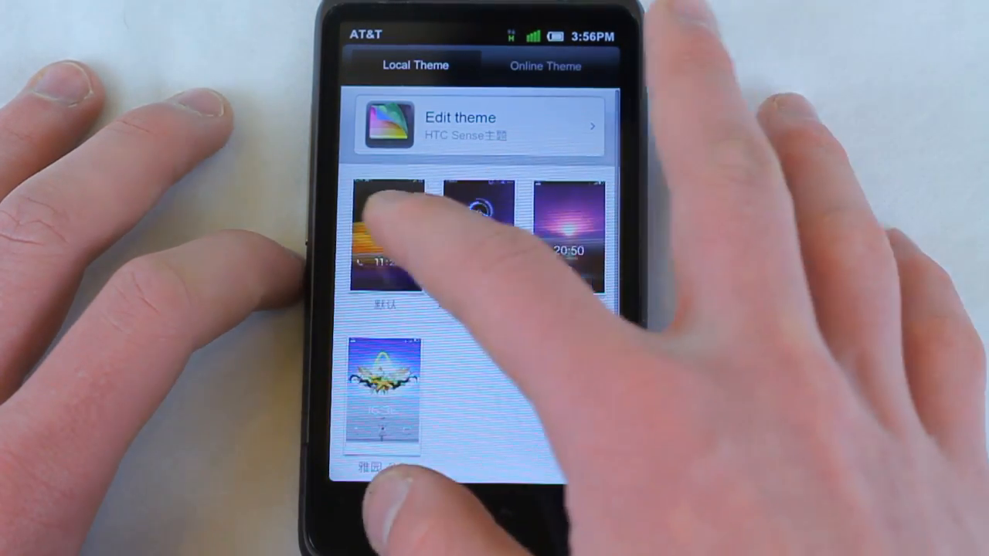
# - Reapply the default MIUI theme, confirm it, and dismiss the home screen options
pyautogui.click(383, 232)
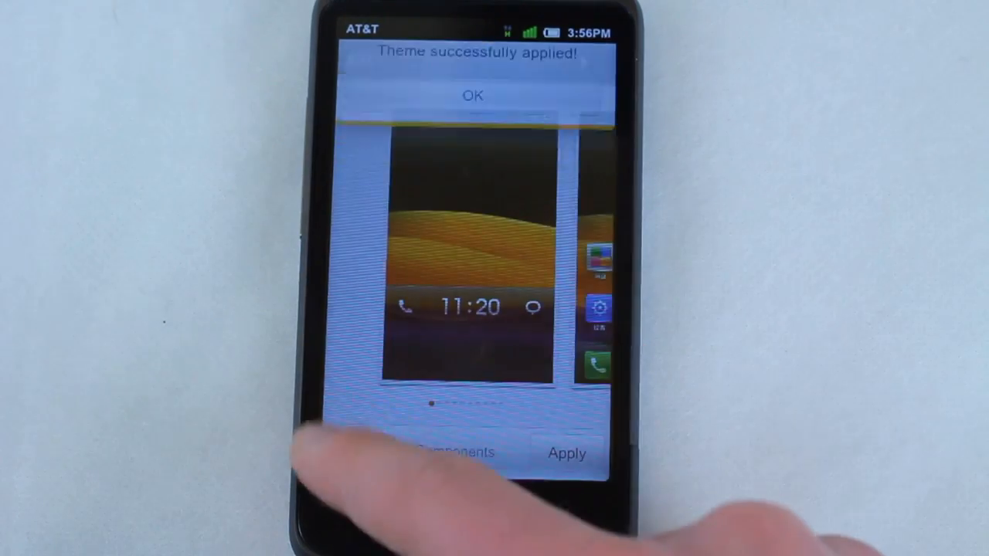
pyautogui.click(473, 96)
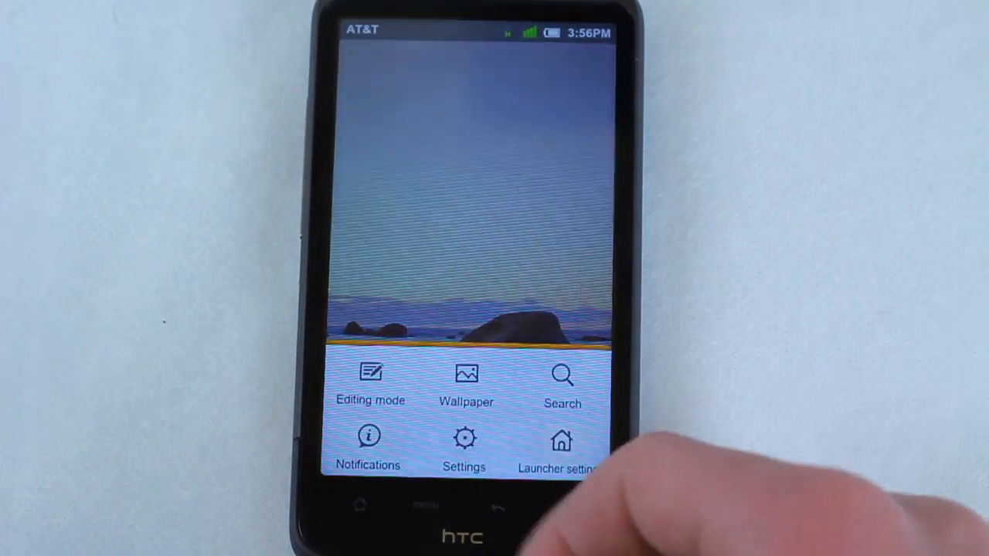
pyautogui.click(467, 383)
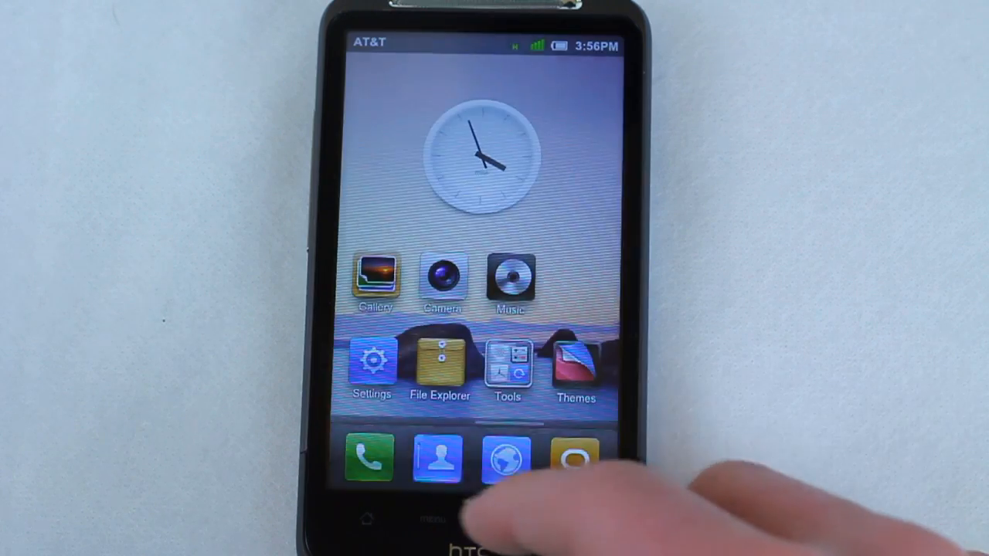
# - Browse the Personal, System and Programs settings sections, returning to Common
pyautogui.click(371, 363)
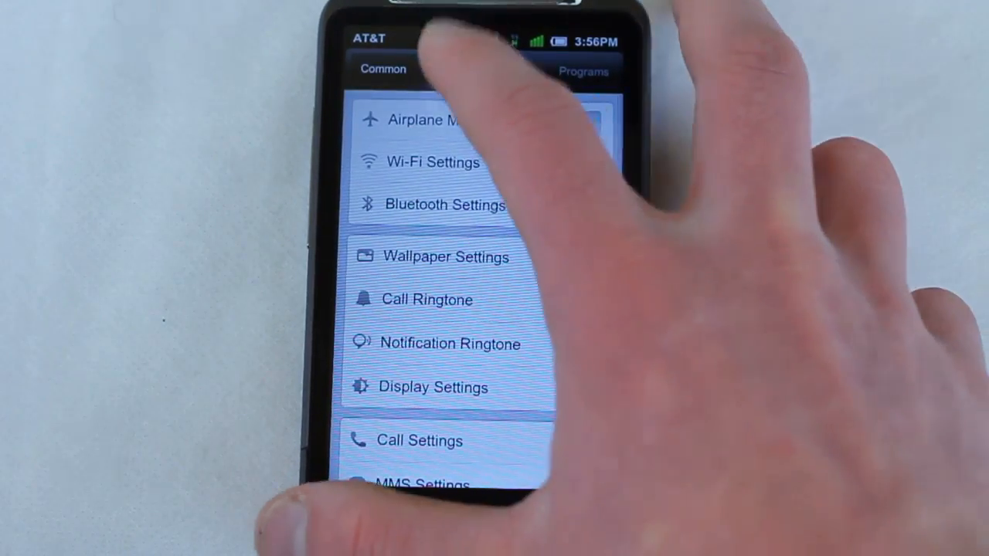
pyautogui.click(445, 70)
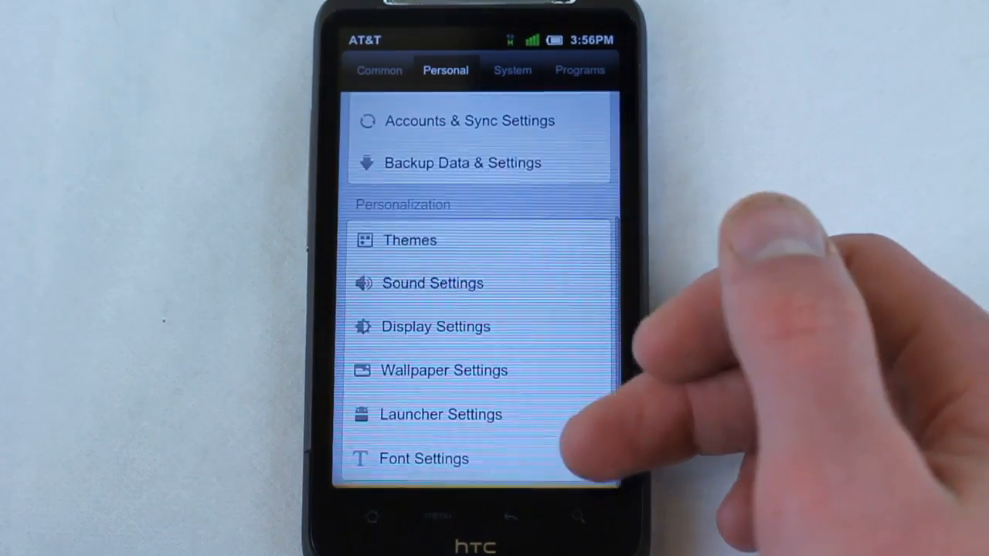
pyautogui.click(511, 70)
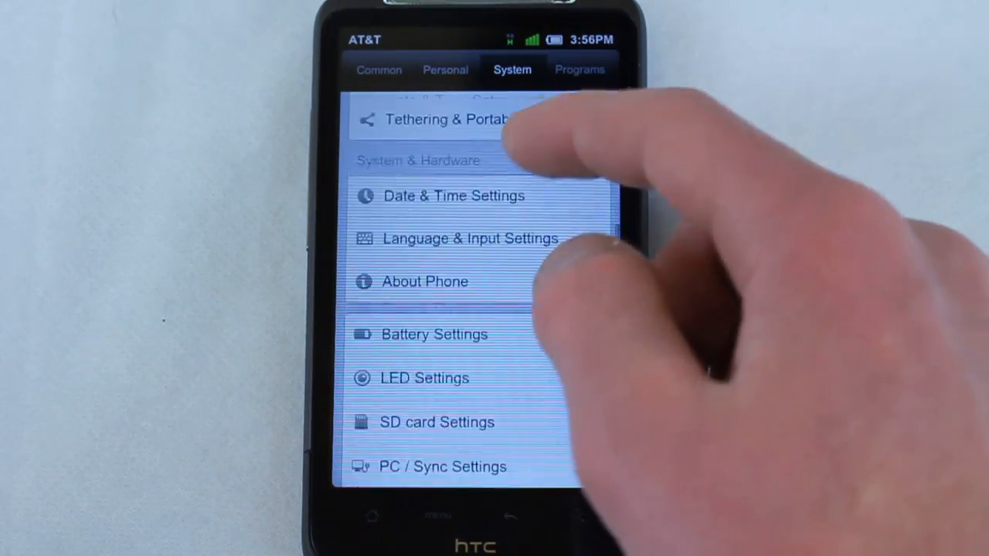
pyautogui.click(577, 69)
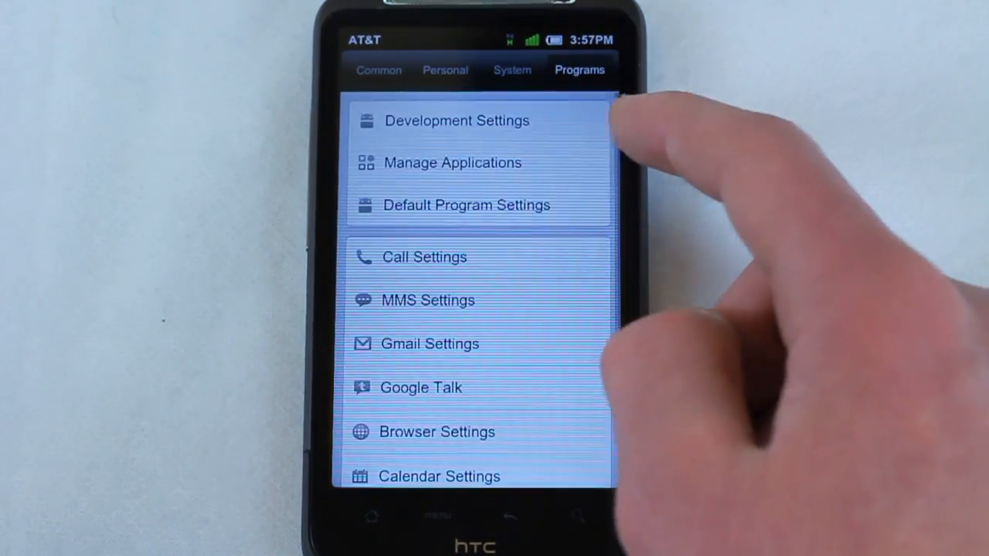
pyautogui.click(380, 70)
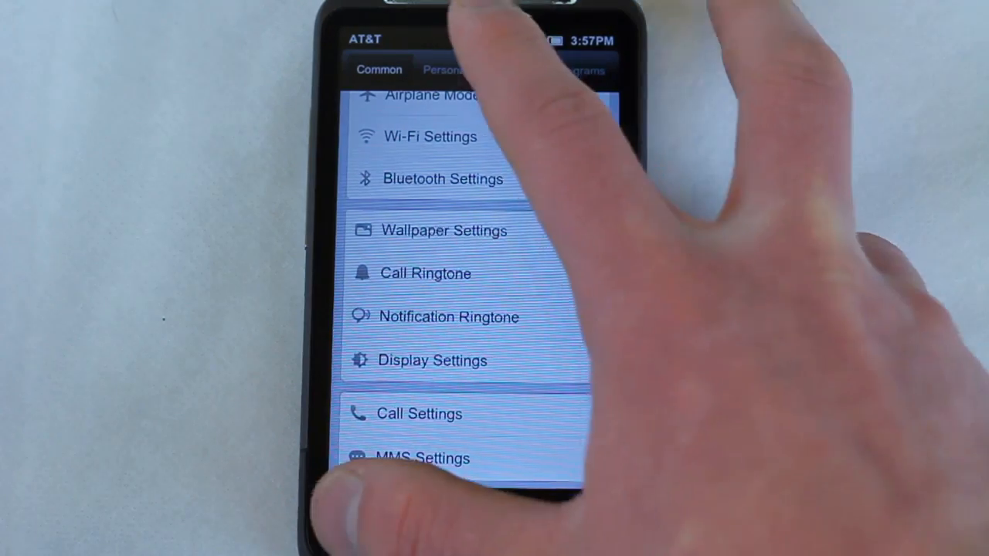
# - Check My Location under Personal settings, then go into DND Mode, rejecting blacklist calls
pyautogui.click(445, 69)
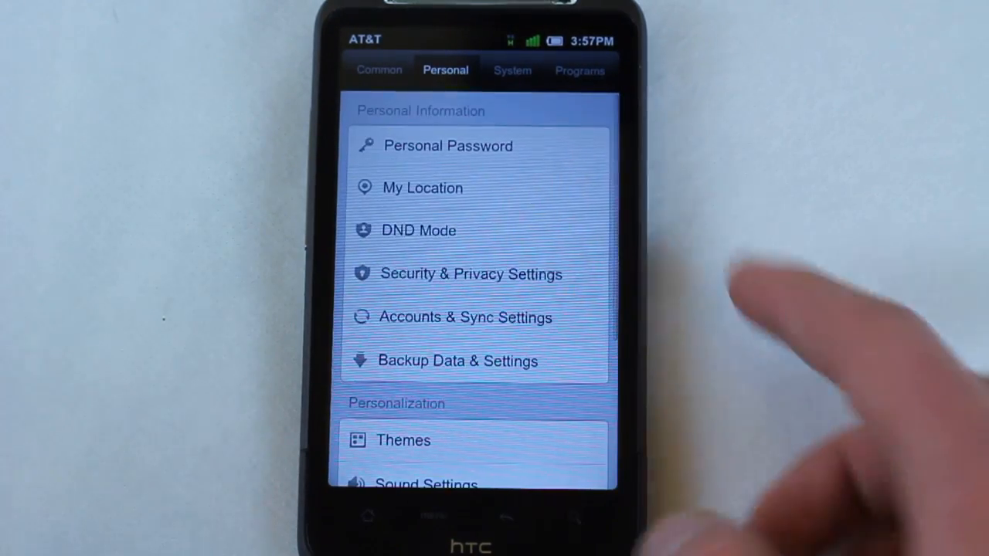
pyautogui.click(469, 274)
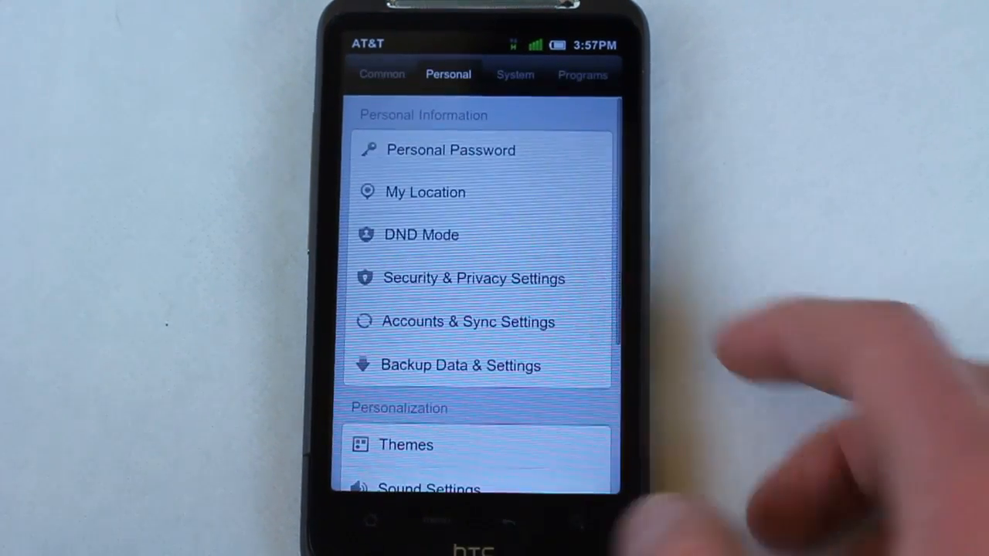
pyautogui.click(425, 192)
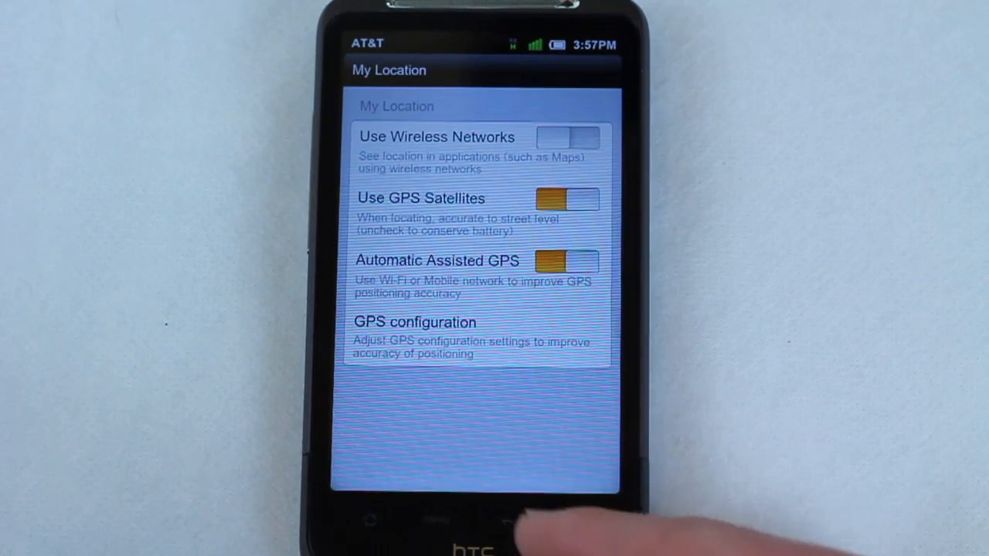
pyautogui.click(508, 519)
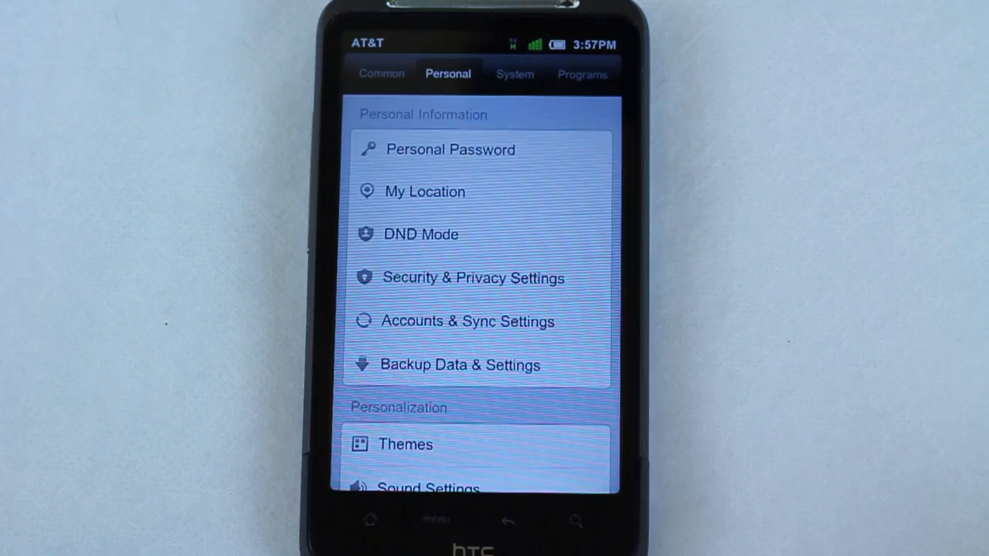
pyautogui.click(420, 235)
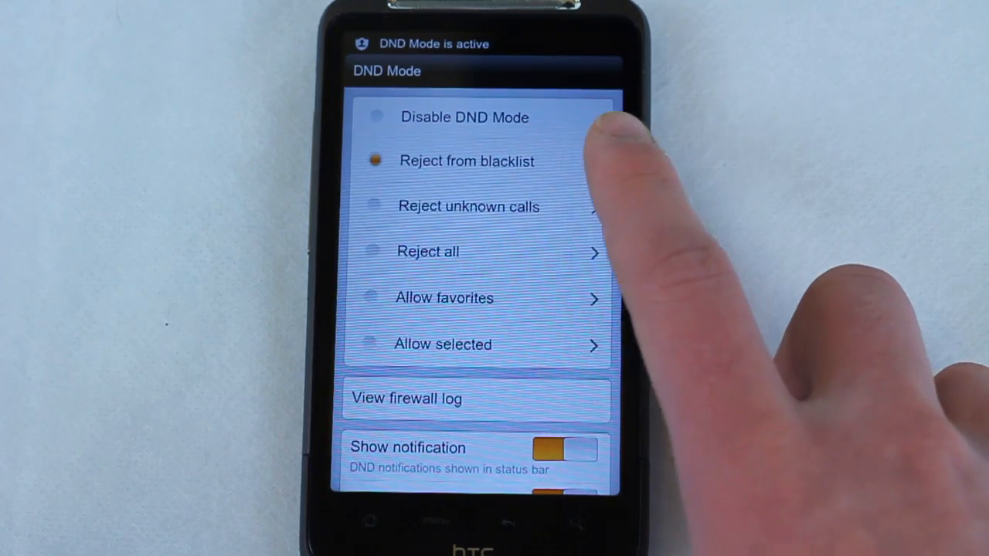
# - Review the blacklist reject rules and remaining DND options, then return to the Personal list
pyautogui.click(467, 161)
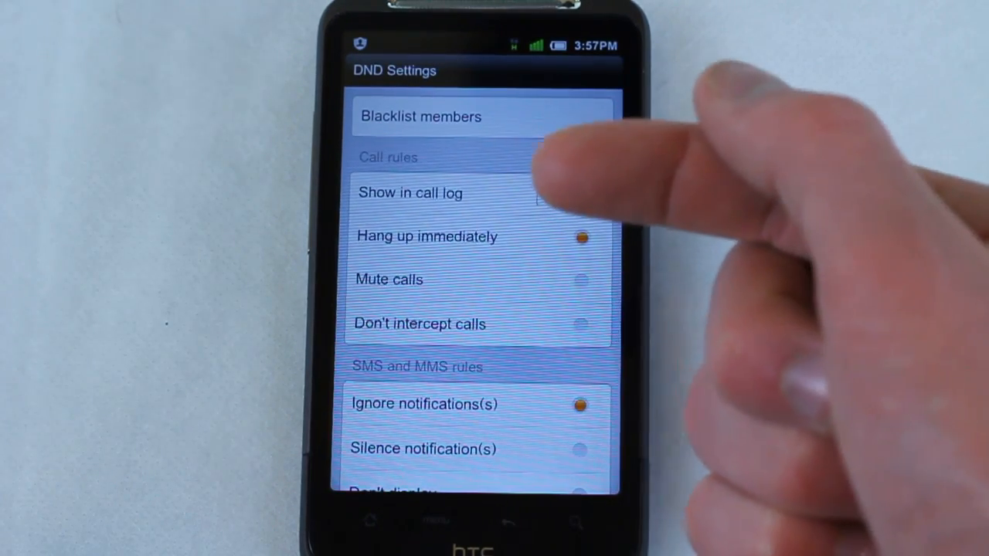
pyautogui.click(569, 192)
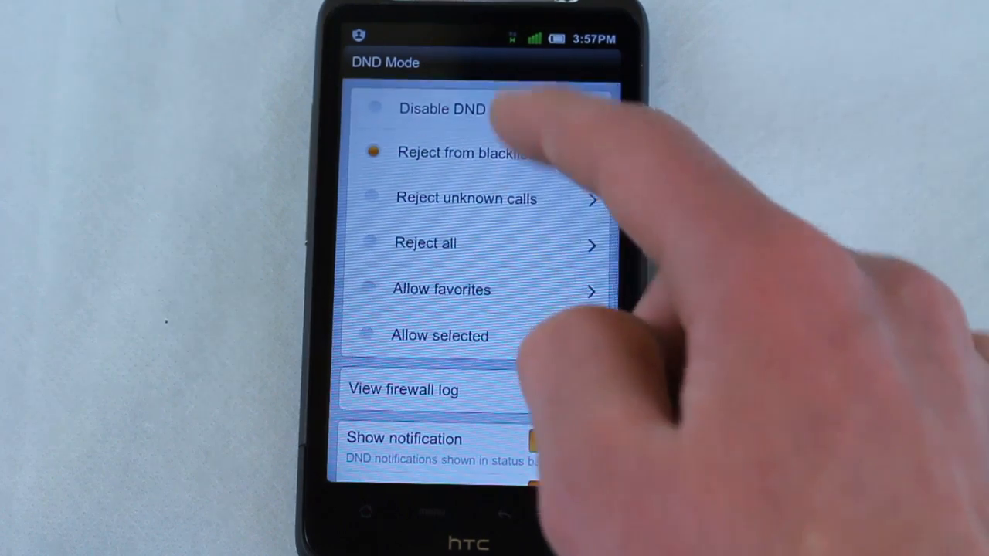
pyautogui.scroll(3)
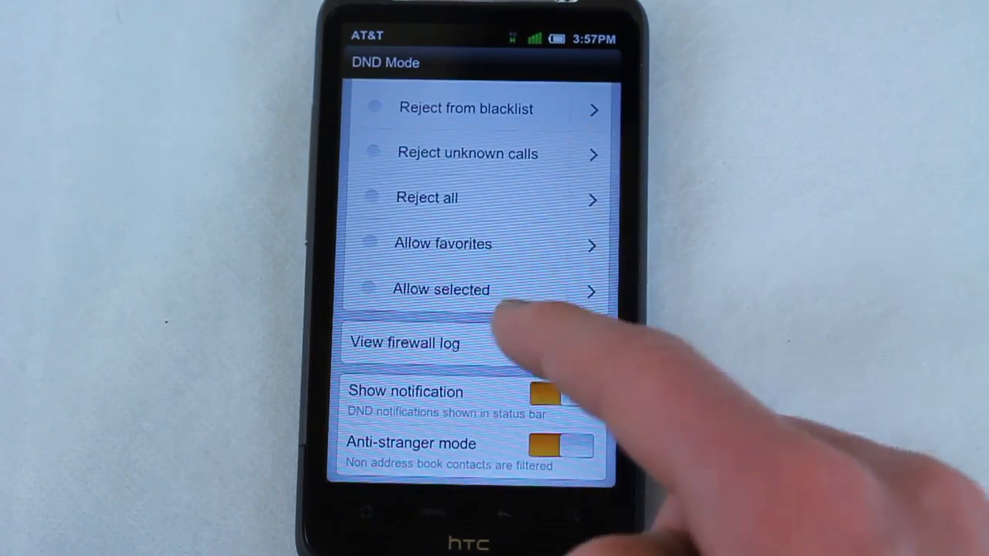
pyautogui.click(403, 343)
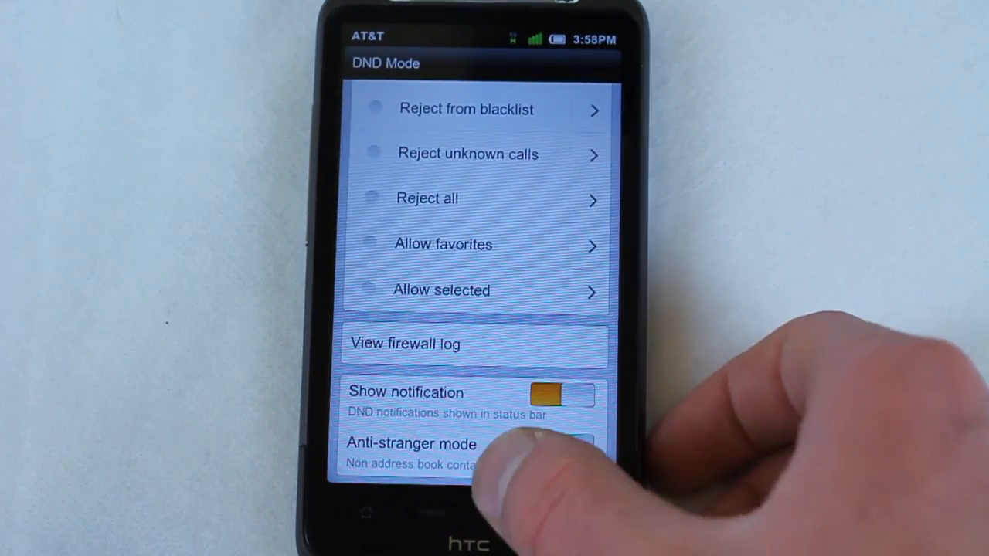
pyautogui.click(505, 513)
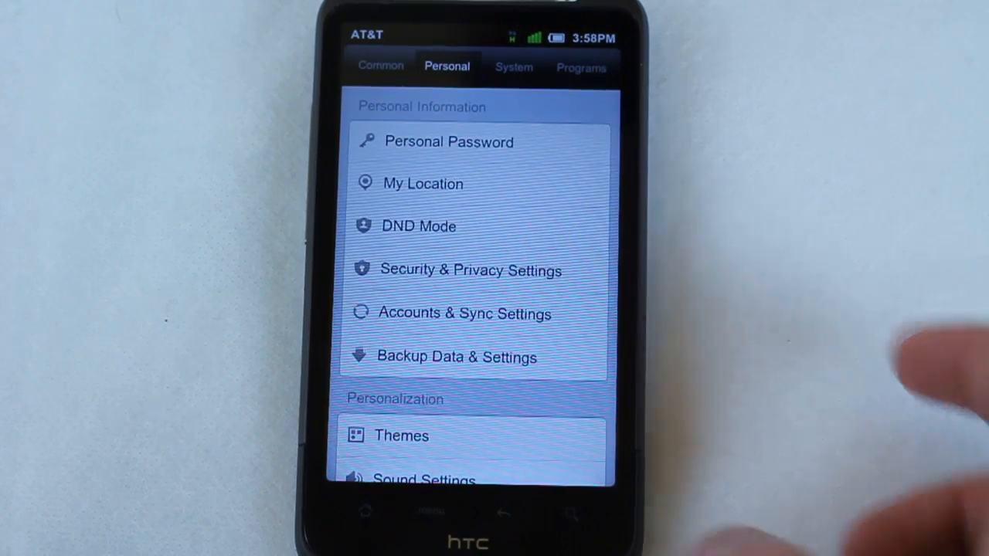
pyautogui.click(470, 269)
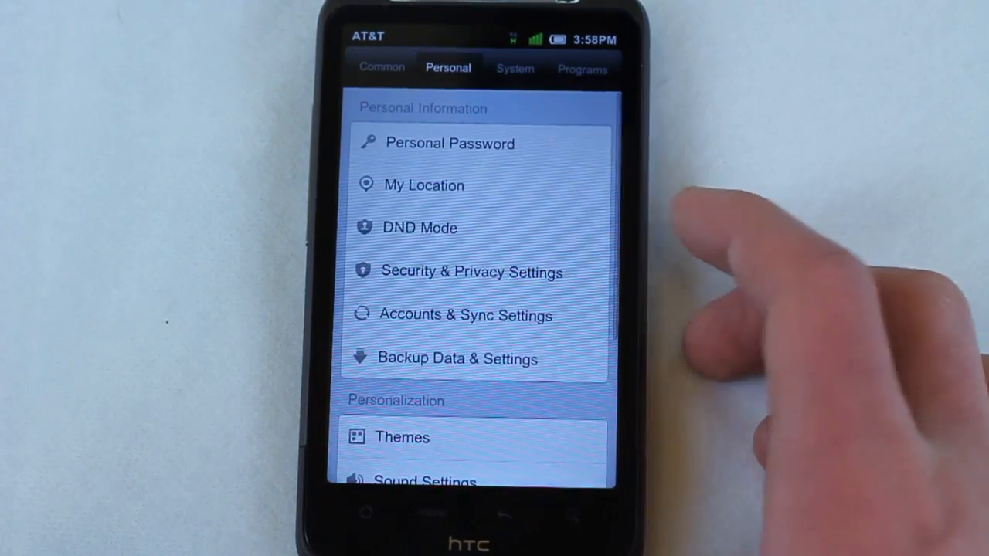
pyautogui.scroll(-3)
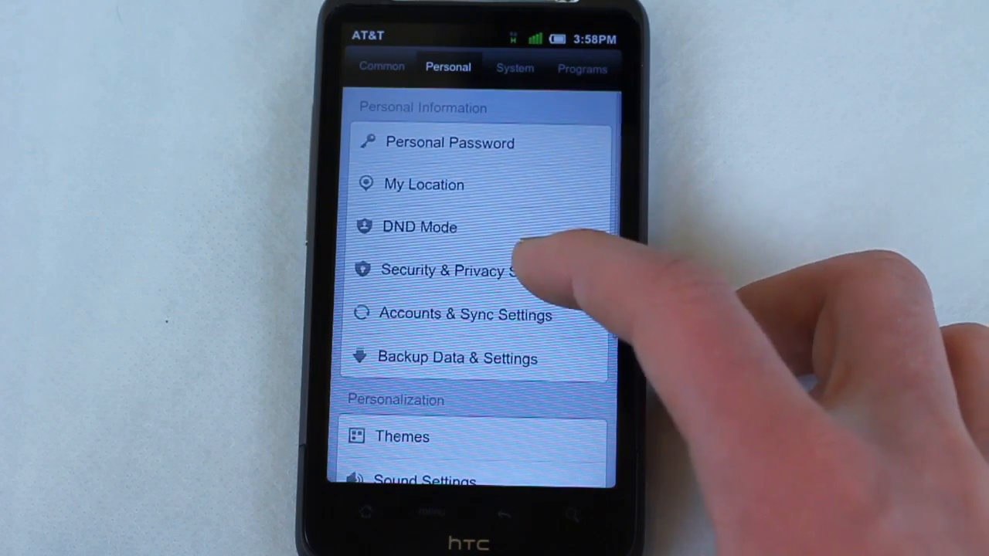
pyautogui.click(448, 270)
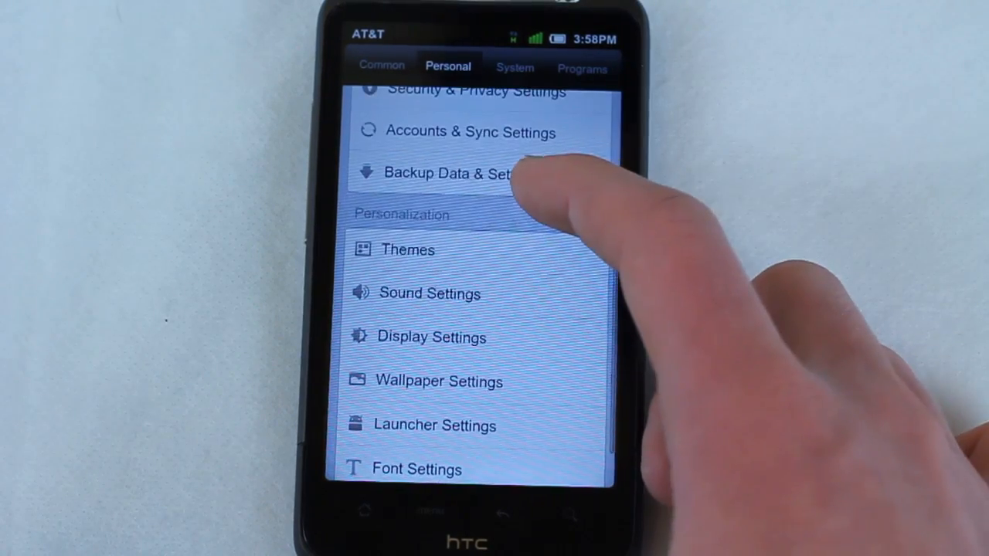
pyautogui.click(432, 424)
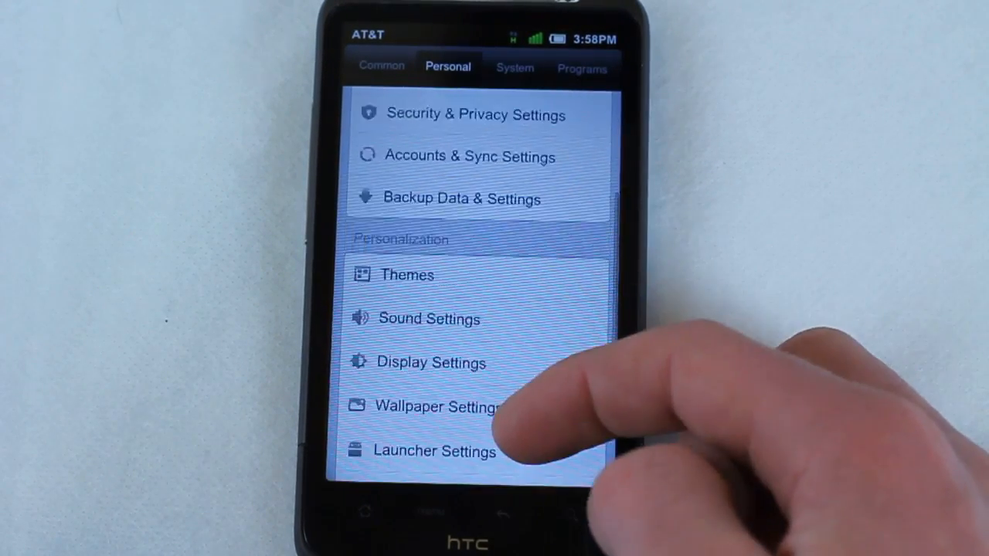
pyautogui.scroll(-3)
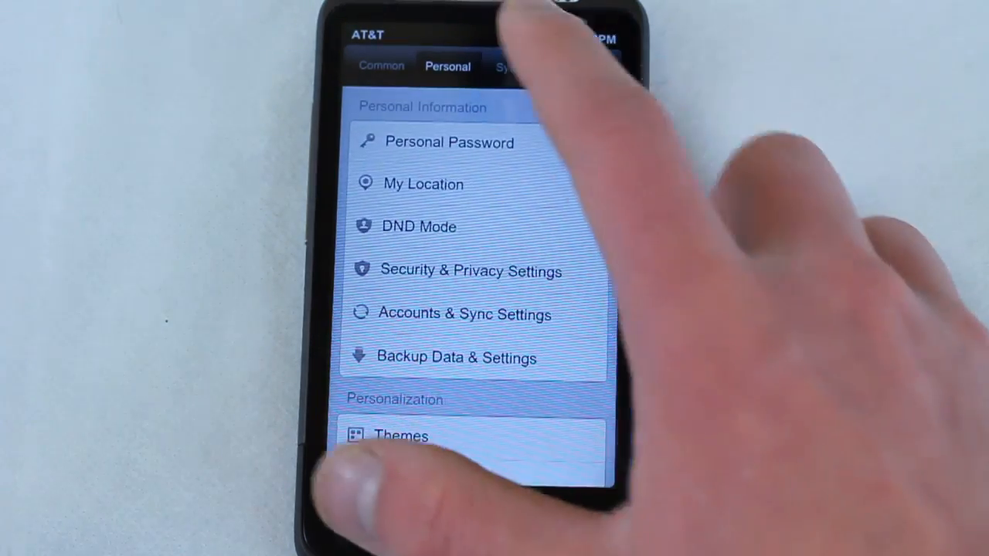
# - Browse the System section's network and hardware entries
pyautogui.click(514, 68)
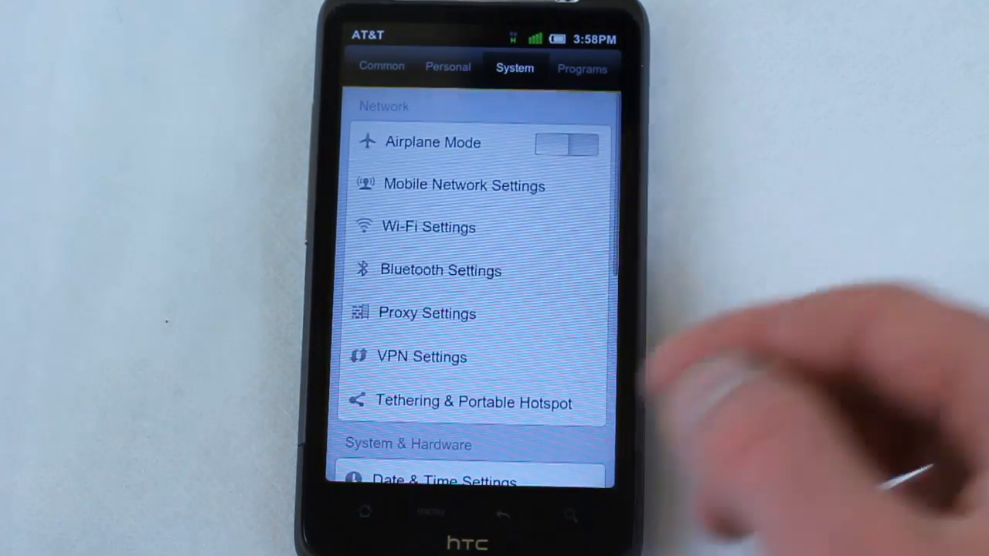
pyautogui.click(427, 312)
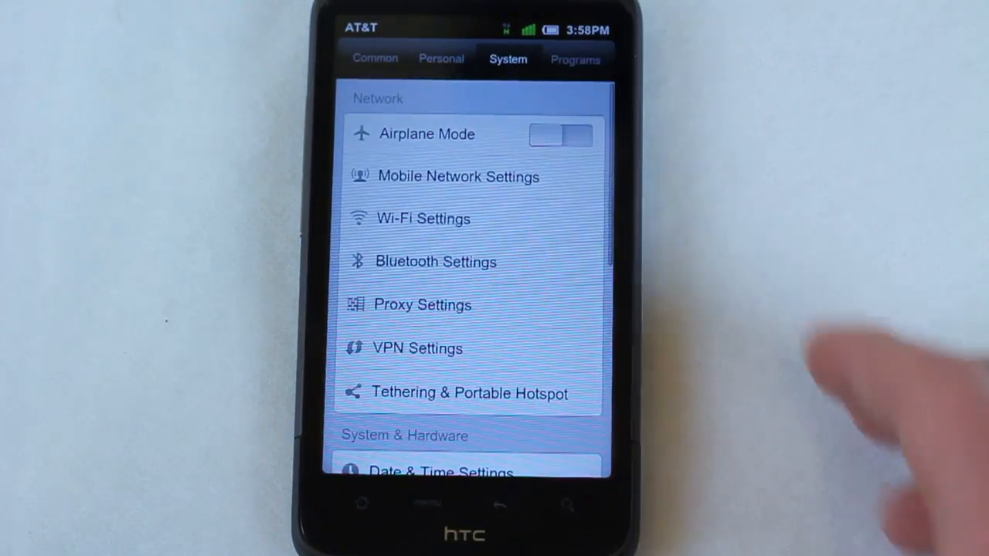
pyautogui.scroll(-3)
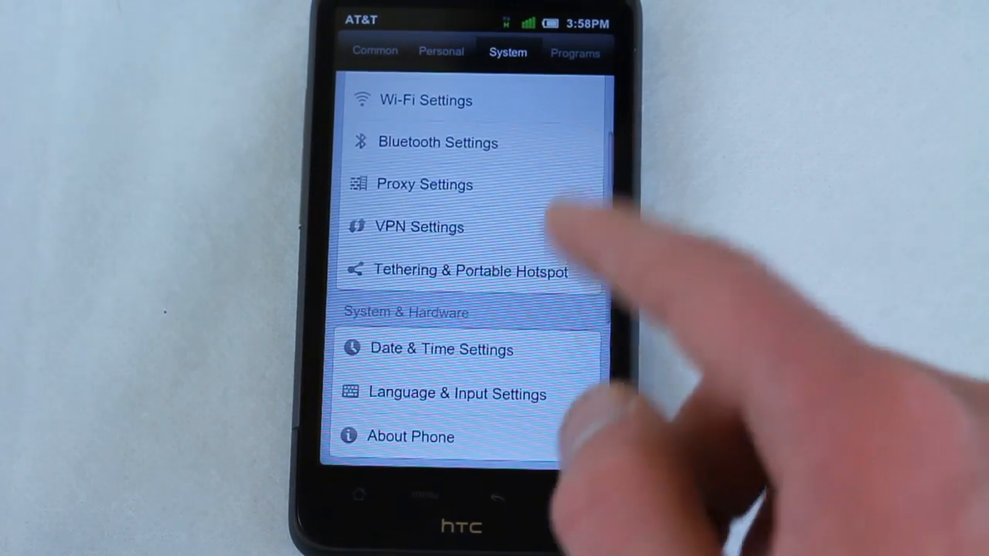
pyautogui.click(470, 272)
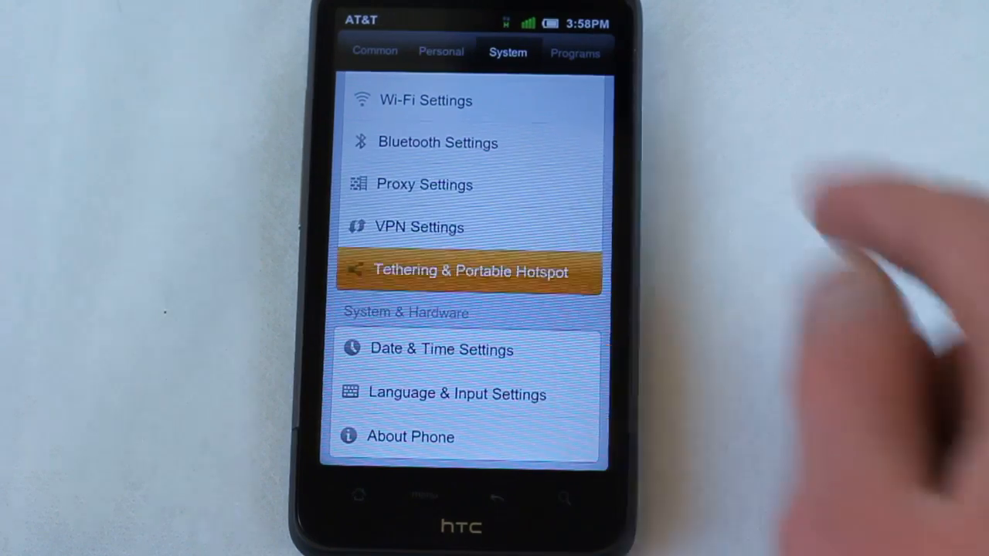
pyautogui.click(470, 271)
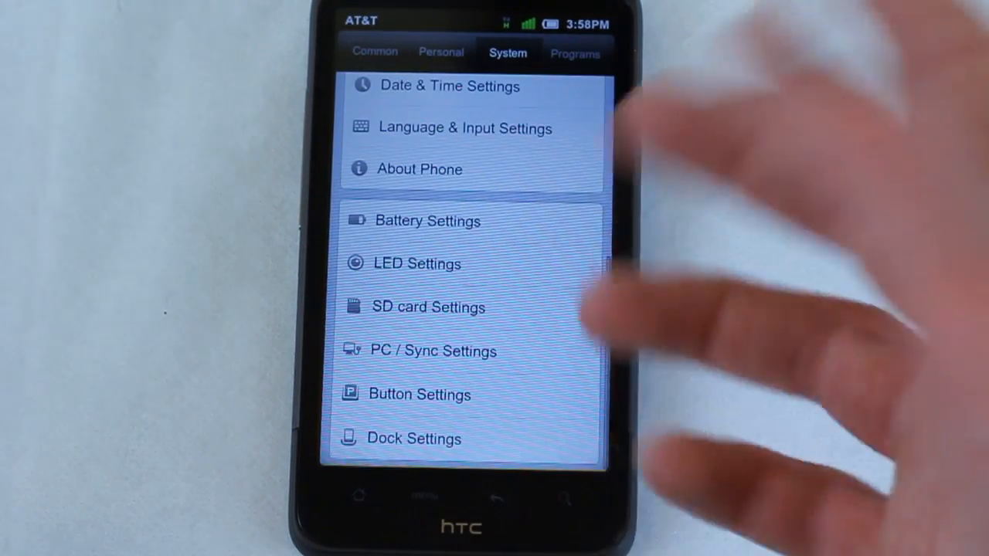
# - Return to the System section and view Battery Settings reporting 84%
pyautogui.click(441, 53)
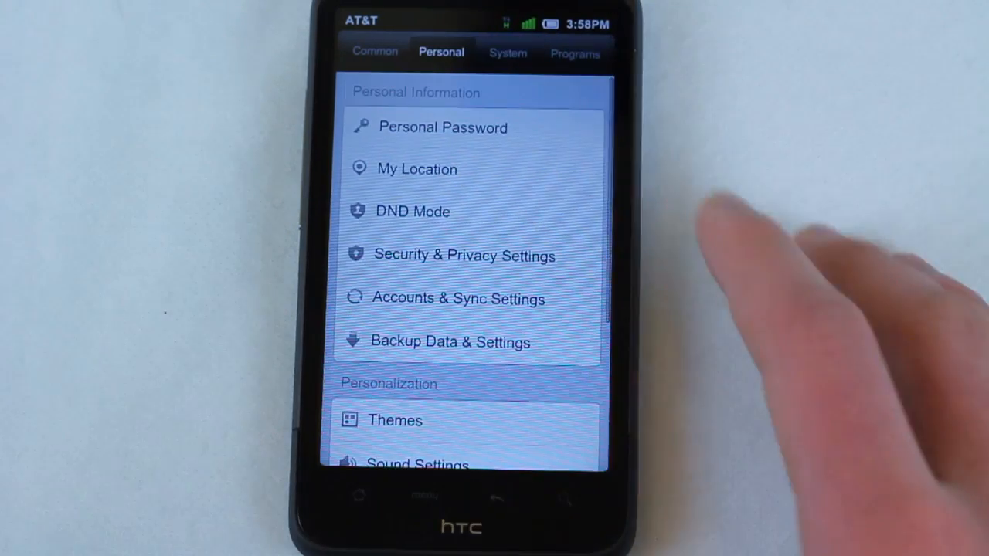
pyautogui.click(507, 52)
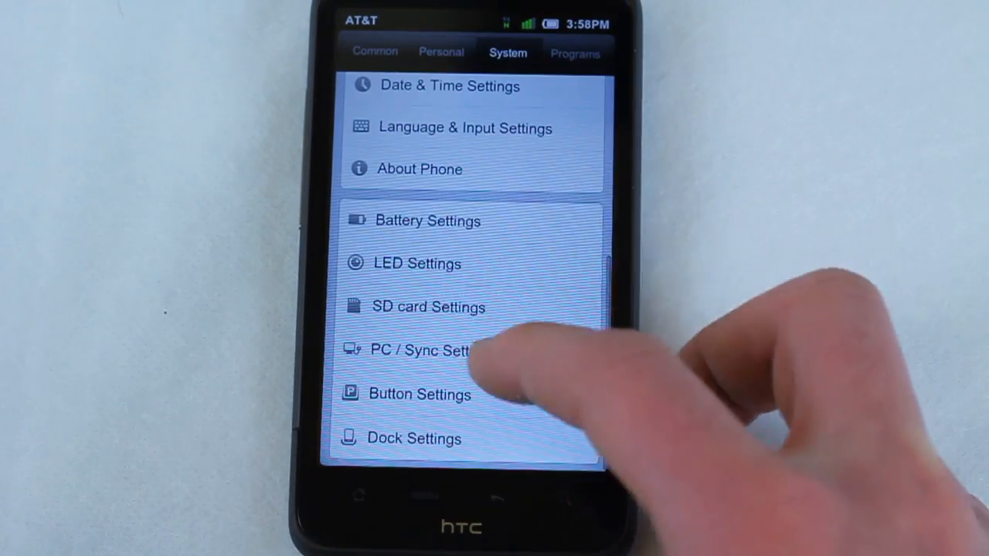
pyautogui.click(426, 219)
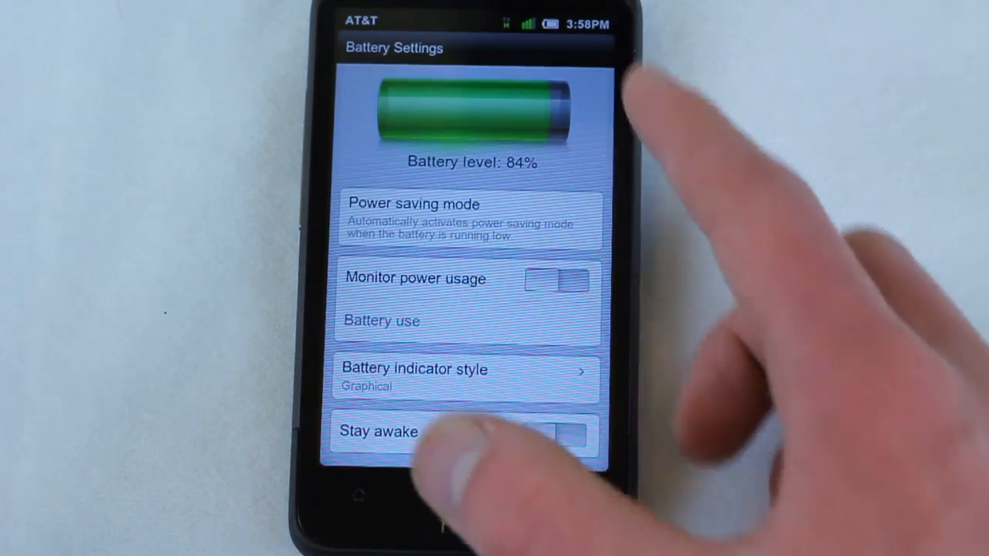
pyautogui.moveTo(479, 371)
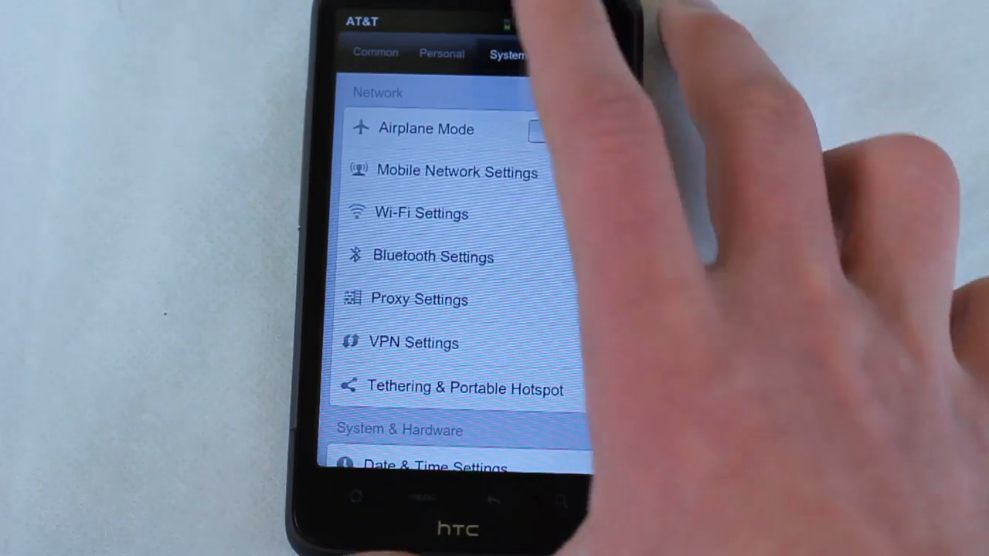
# - Browse the Programs section with call, MMS, Gmail, Google Talk and browser settings, then pull down the notification shade
pyautogui.click(442, 54)
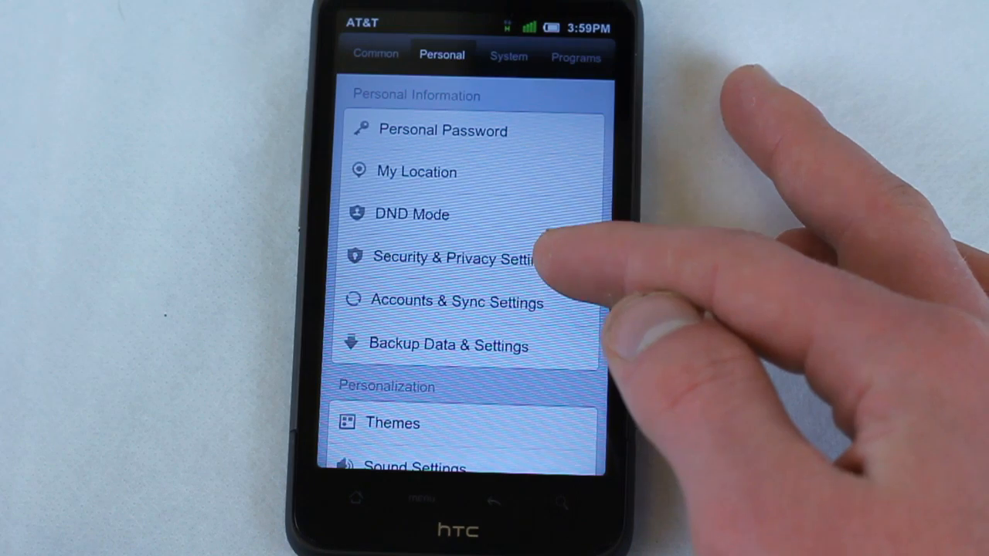
pyautogui.click(454, 258)
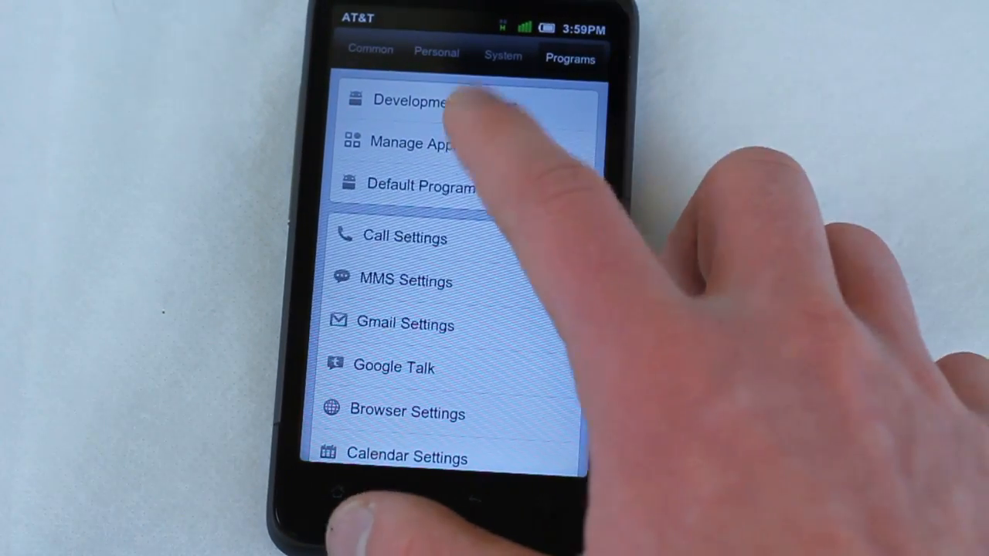
pyautogui.click(414, 142)
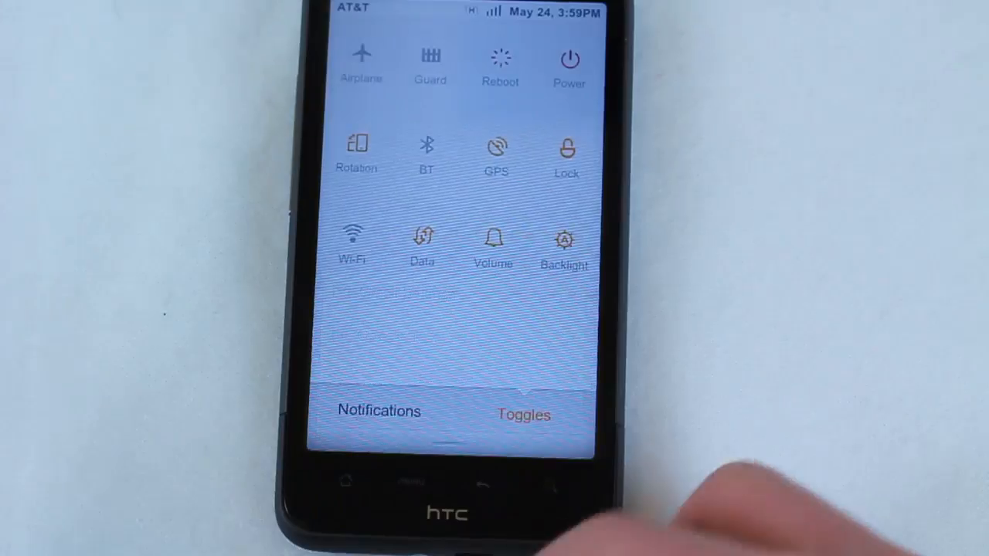
# - Show the notification shade's quick toggles for Airplane, Wi-Fi, GPS, Data and Volume
pyautogui.click(379, 411)
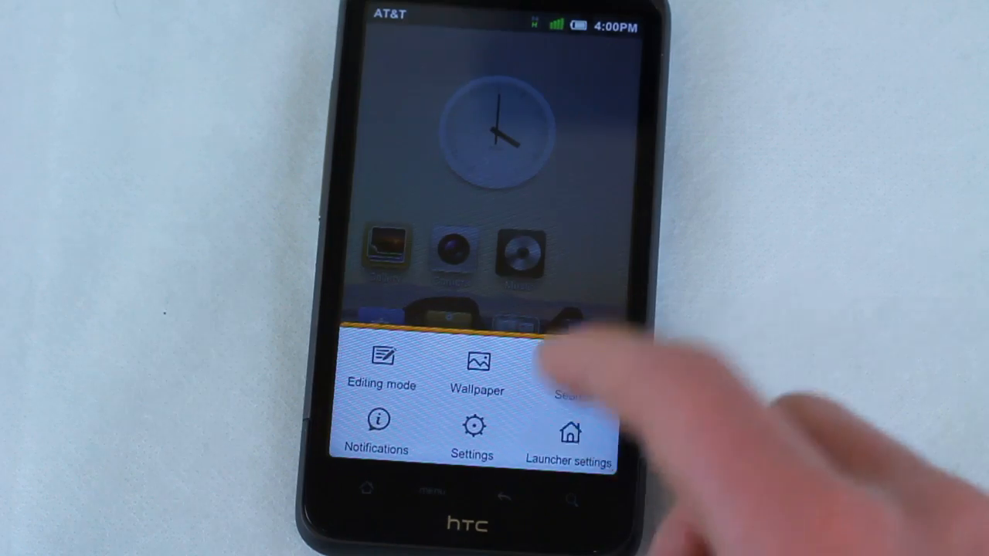
# - Dismiss the home options menu, swipe through a second home page and return to the clock page
pyautogui.click(570, 436)
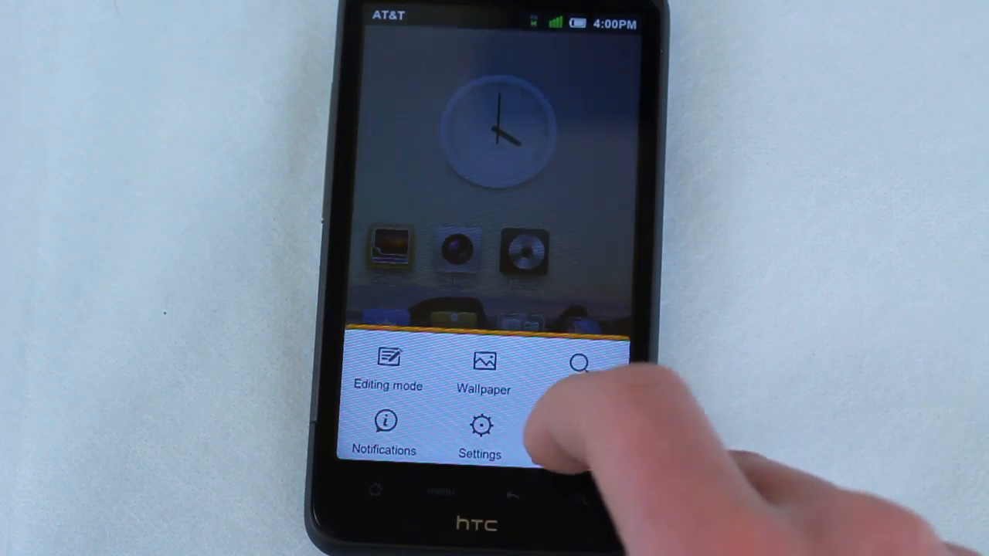
pyautogui.click(479, 436)
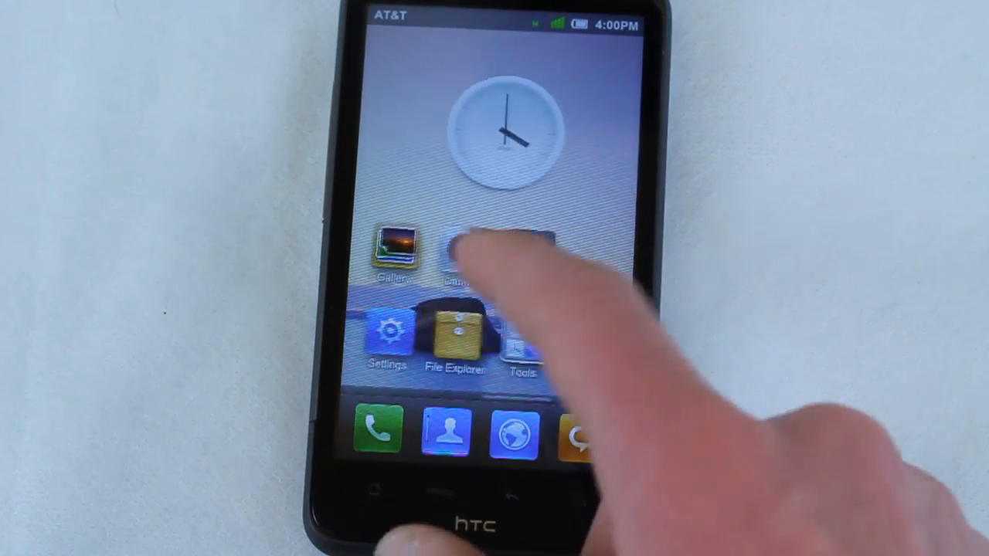
pyautogui.hscroll(-3)
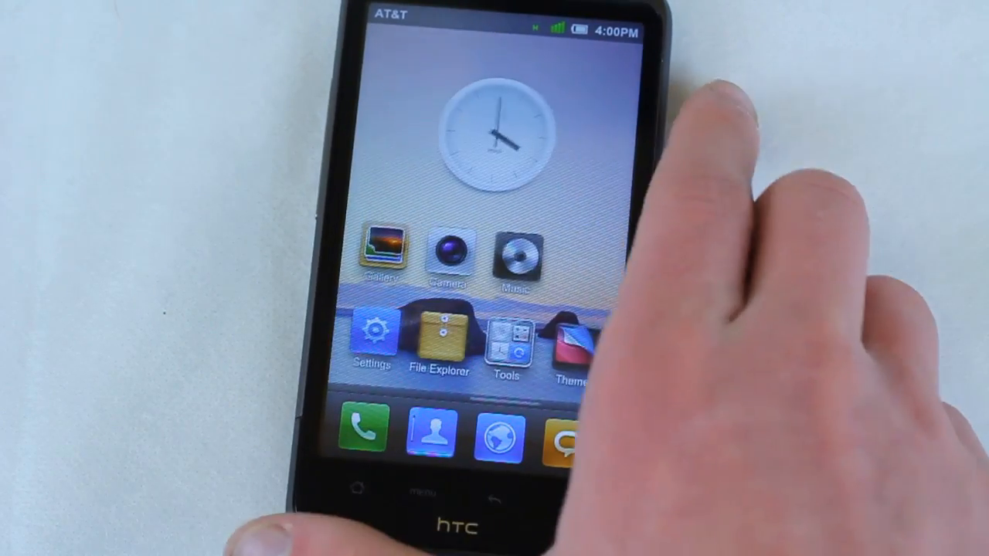
pyautogui.hscroll(-3)
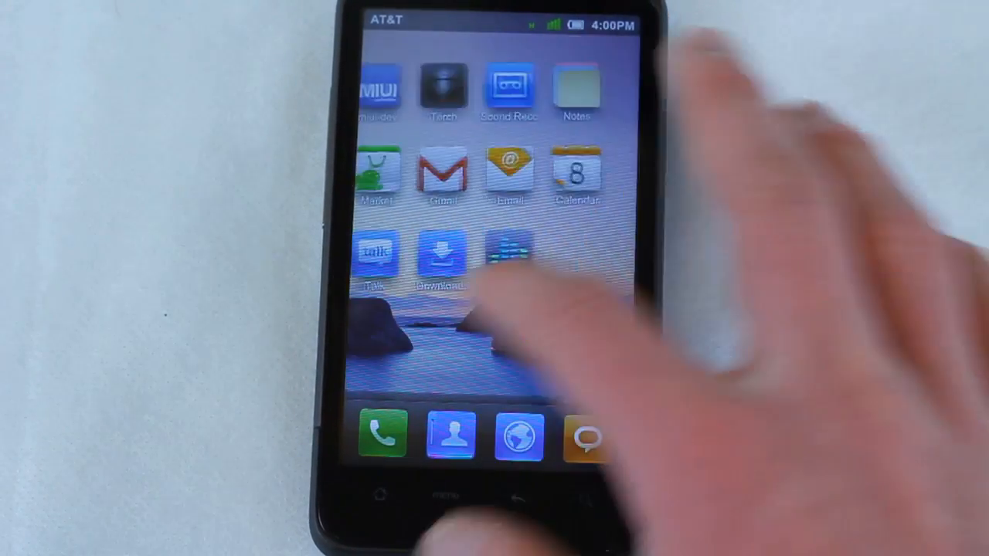
pyautogui.hscroll(-3)
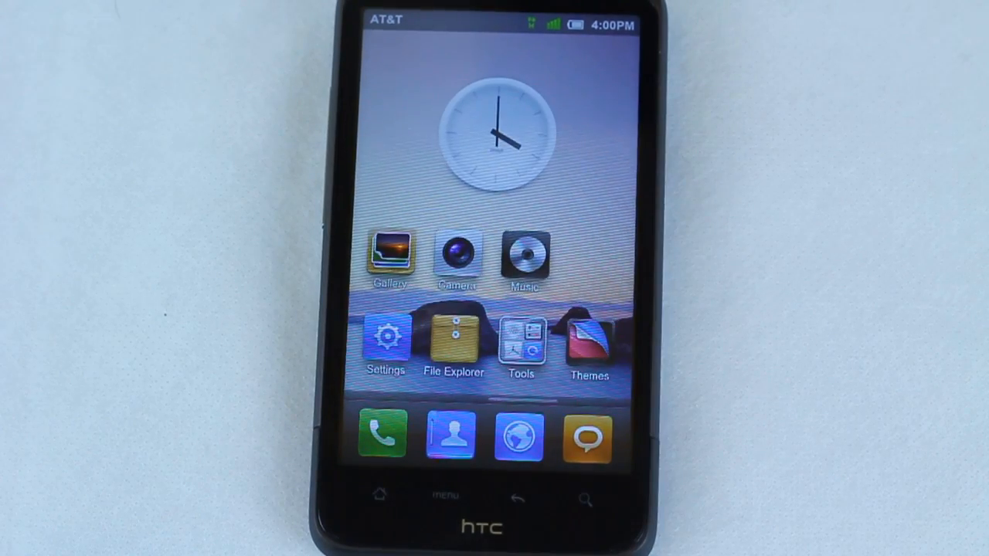